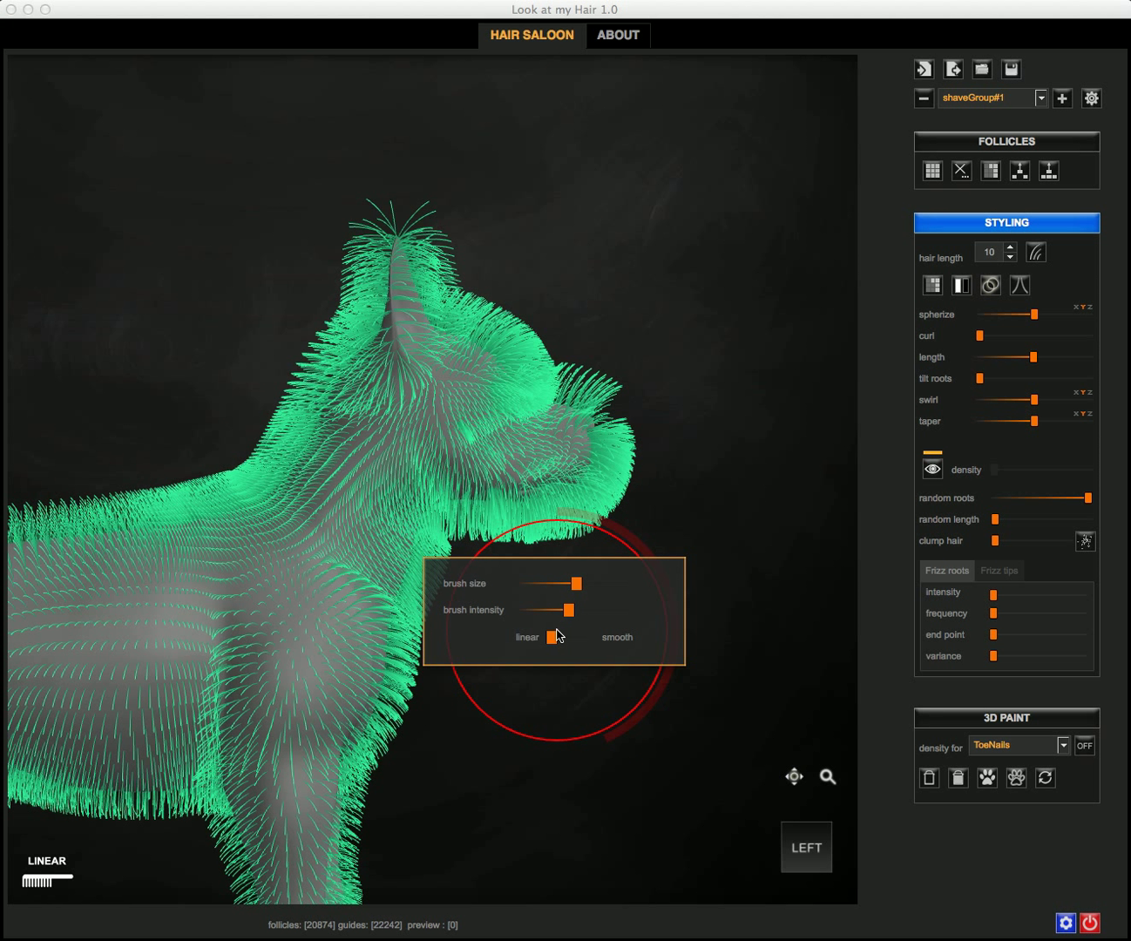
mouse_move(551, 681)
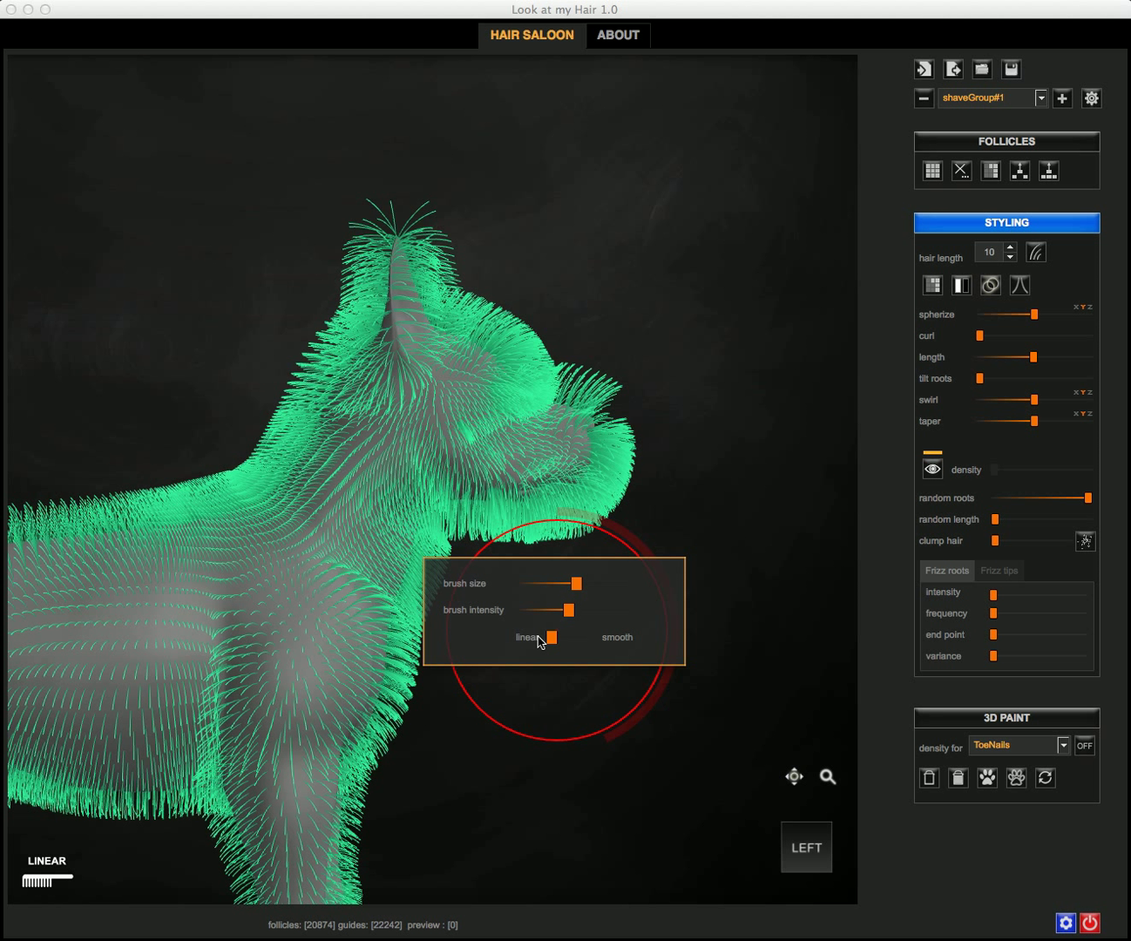
Step: Try the smooth falloff on the scaling brush, then return it to linear
drag(554, 638, 586, 638)
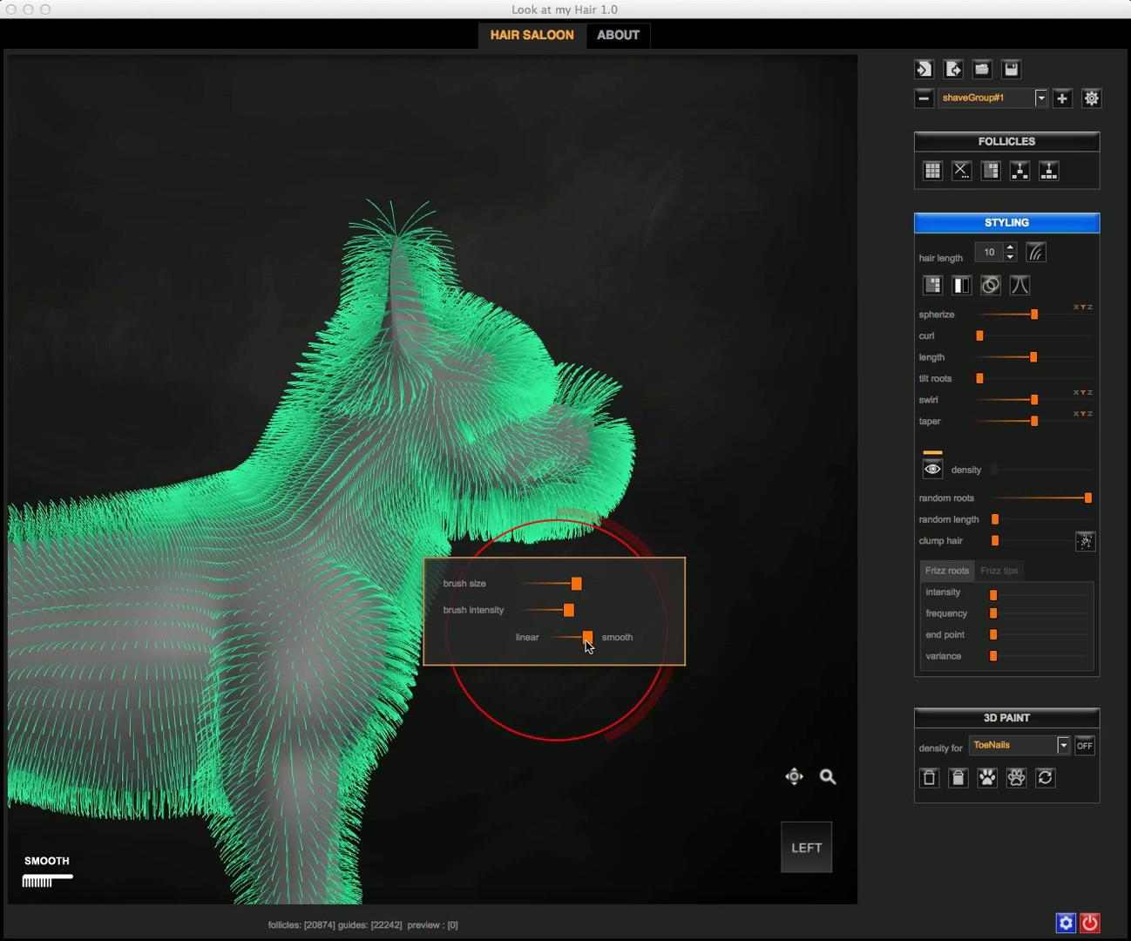
drag(589, 637, 550, 638)
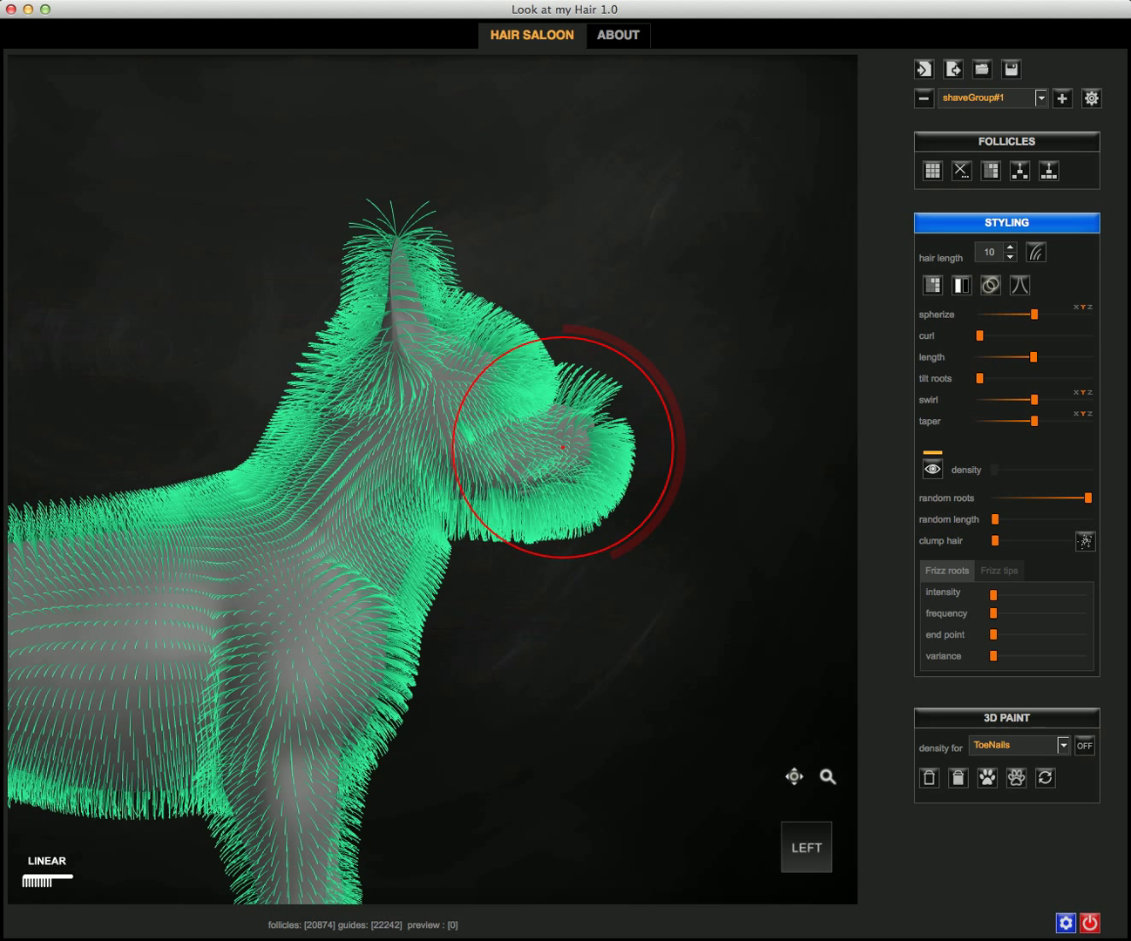
Step: Shorten the hair on the muzzle, below it, and on top of the head
drag(566, 445, 596, 596)
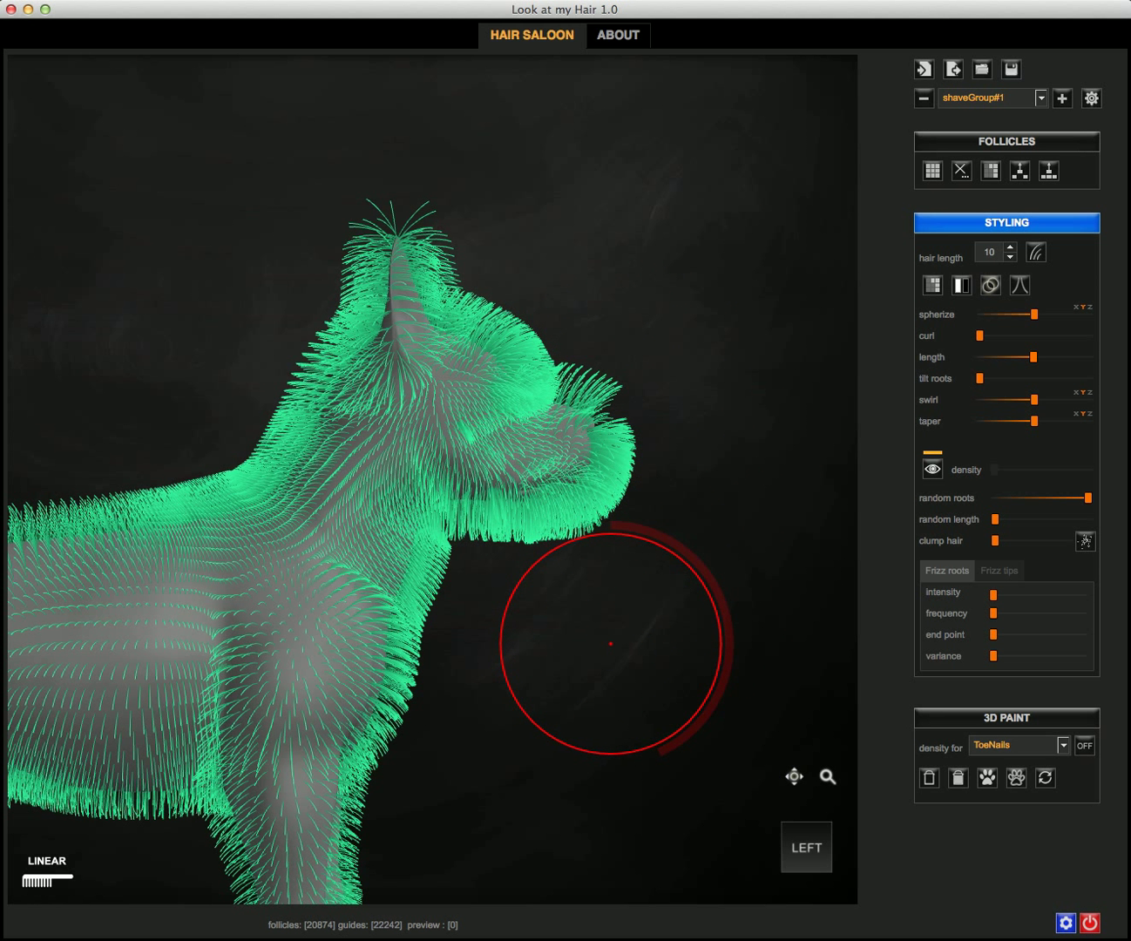
drag(610, 645, 561, 457)
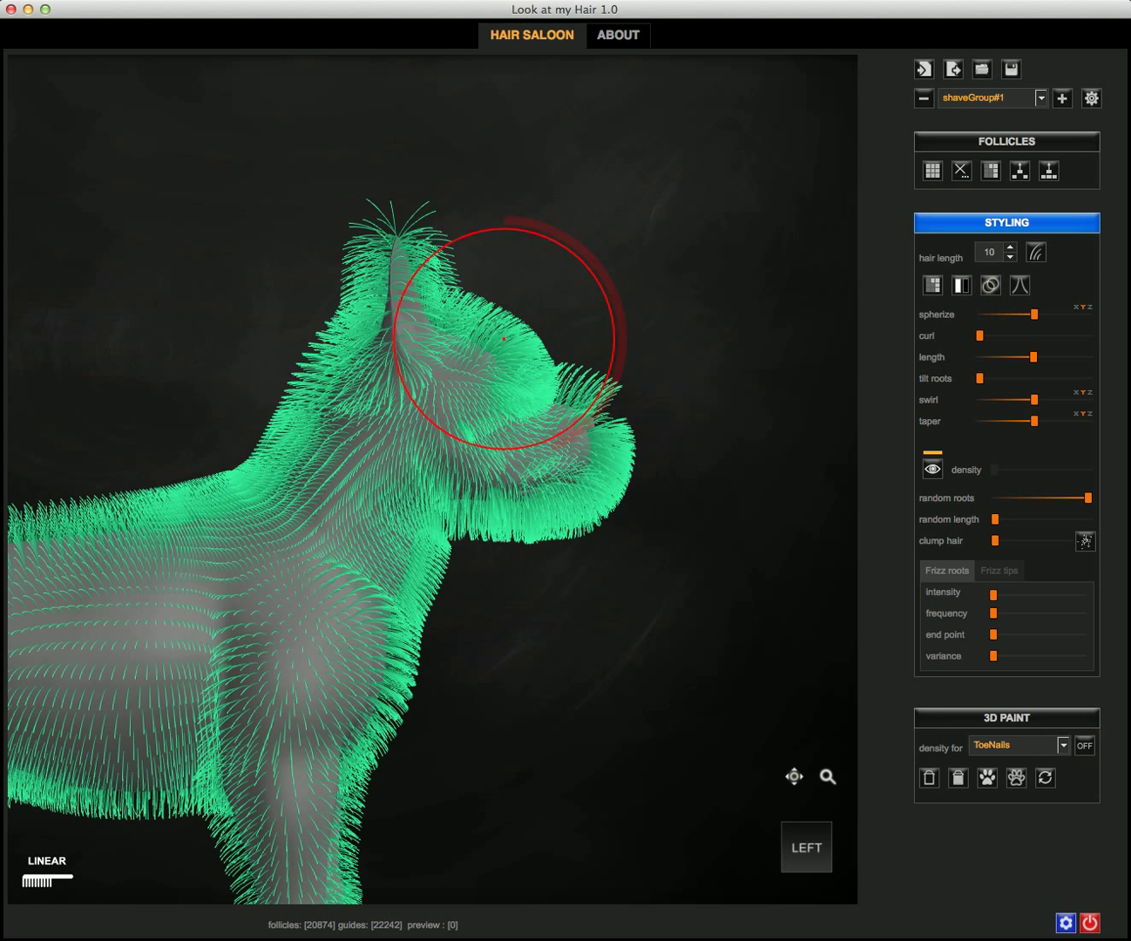
drag(506, 340, 561, 519)
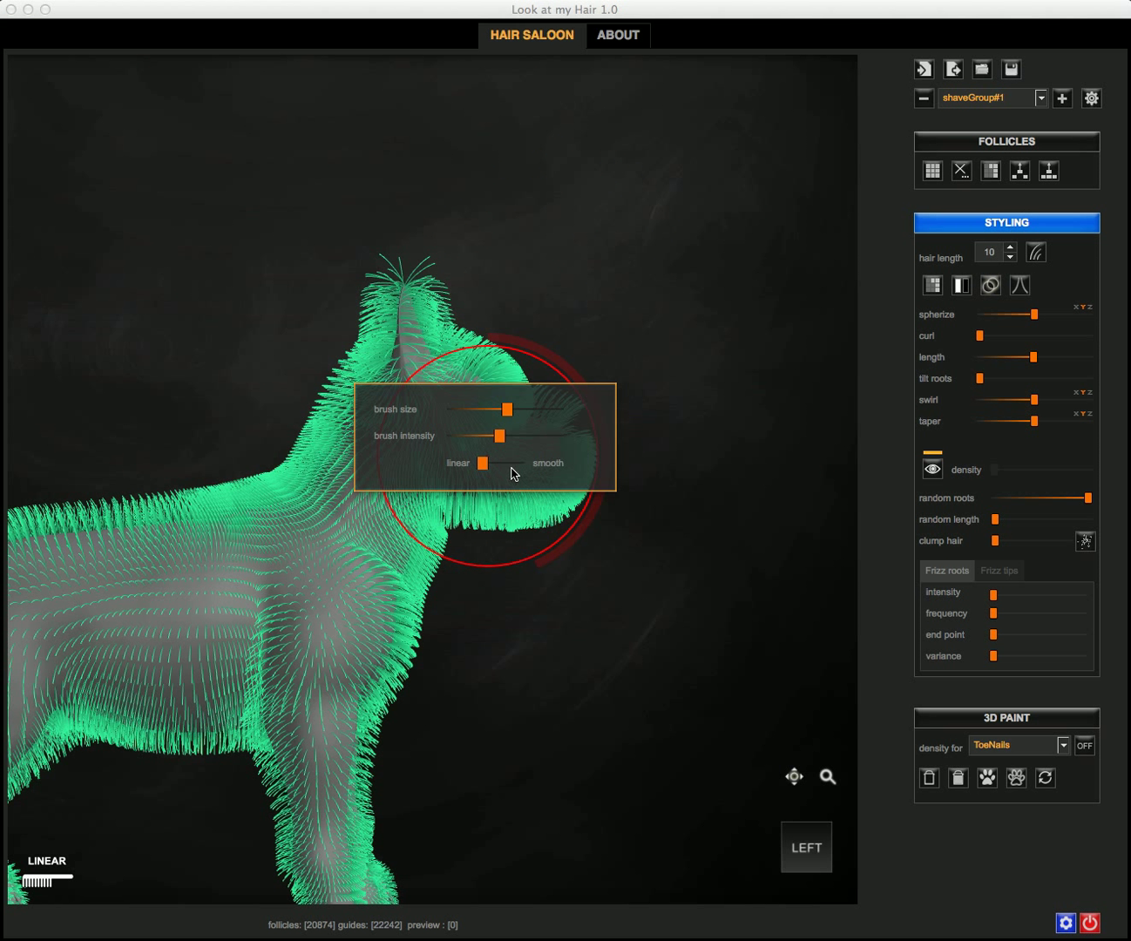
Step: Set the scaling brush falloff to smooth
drag(484, 463, 515, 464)
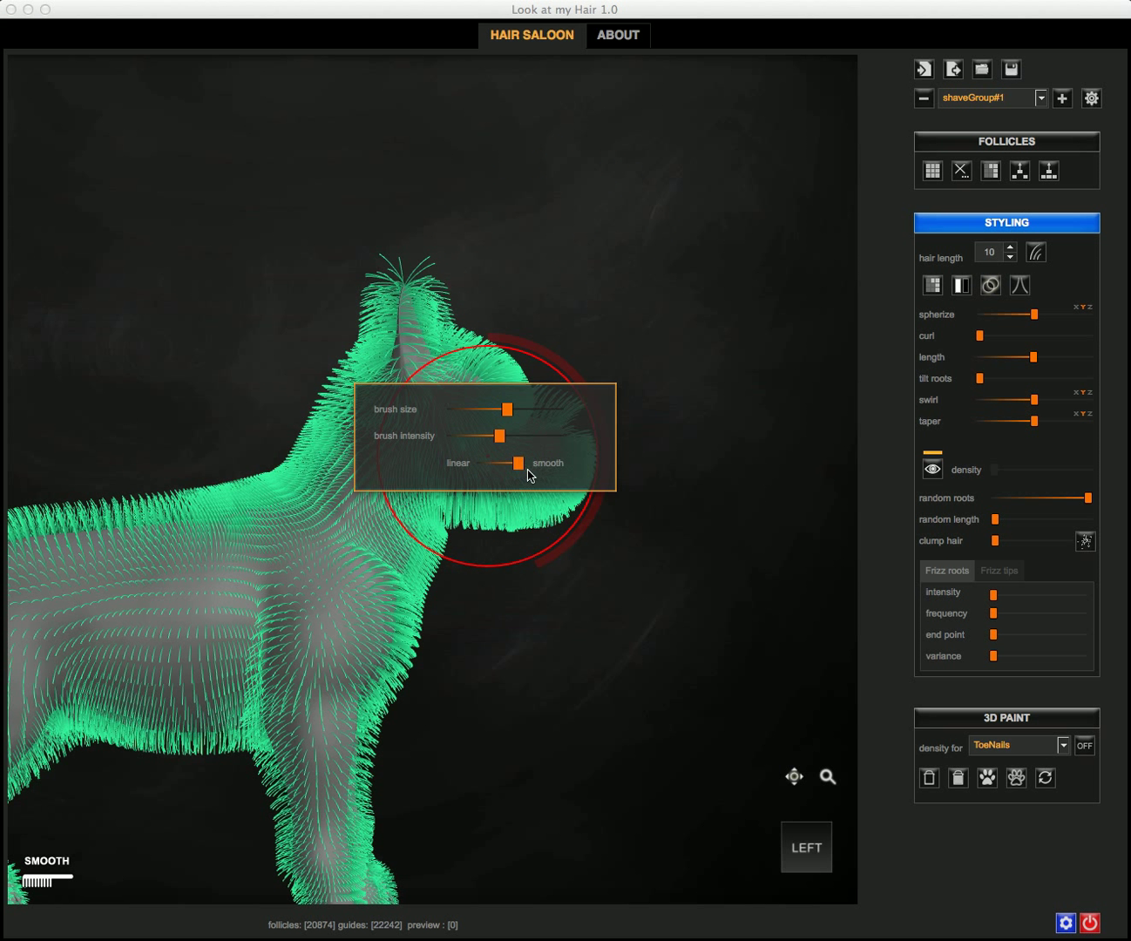